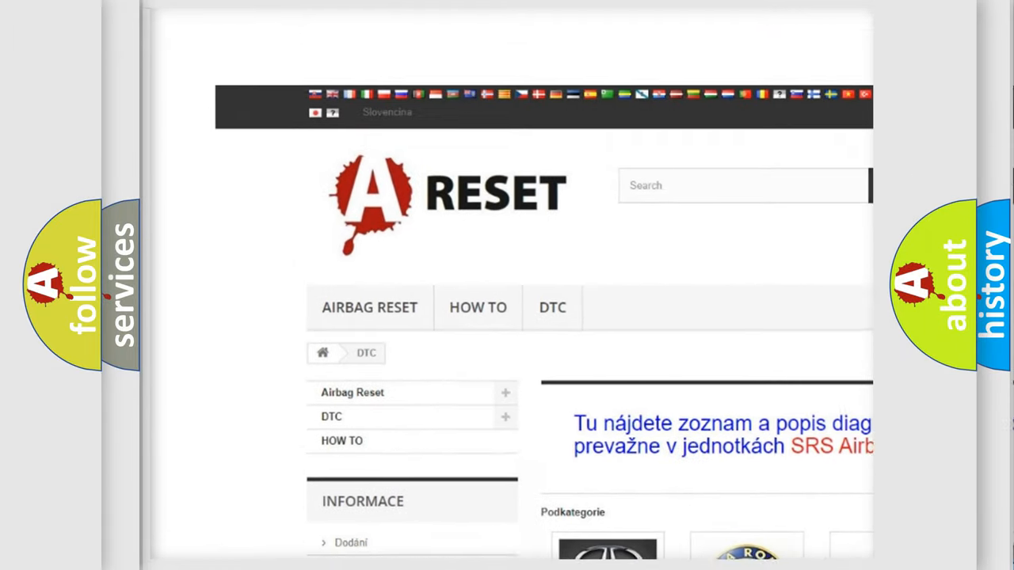
{"action": "scroll", "scroll_direction": "down", "scroll_amount": 3}
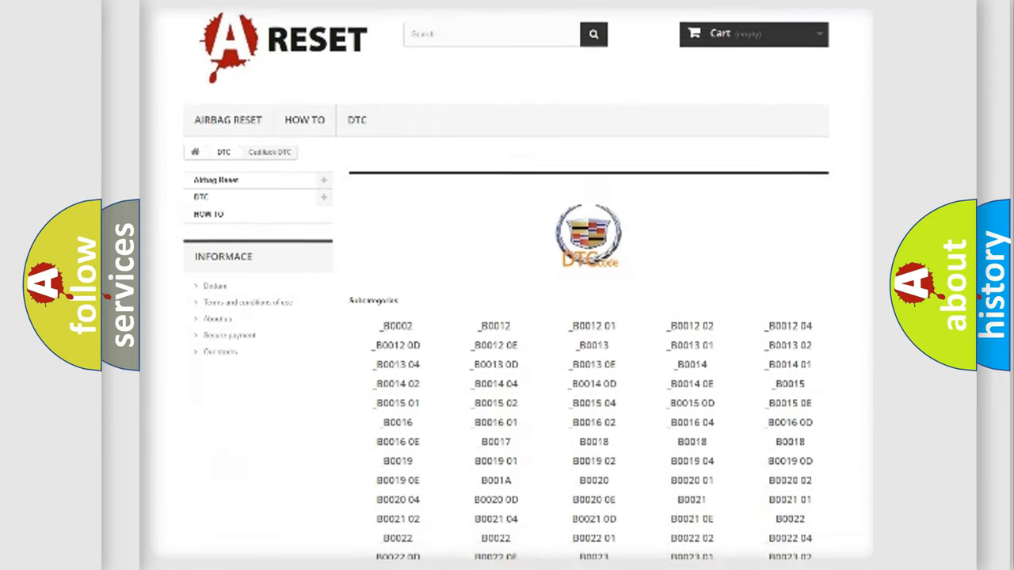
{"action": "scroll", "scroll_direction": "down", "scroll_amount": 3}
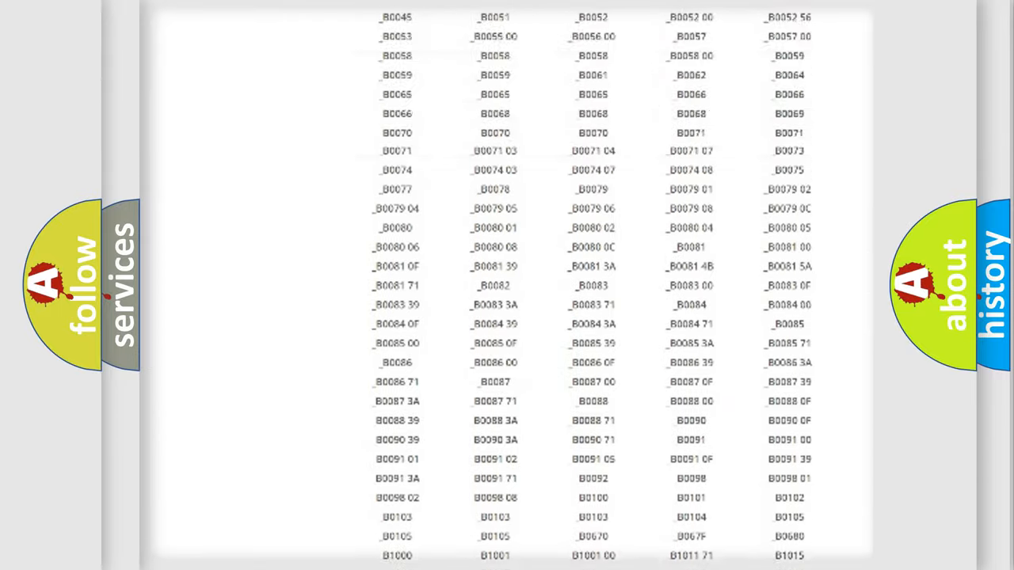